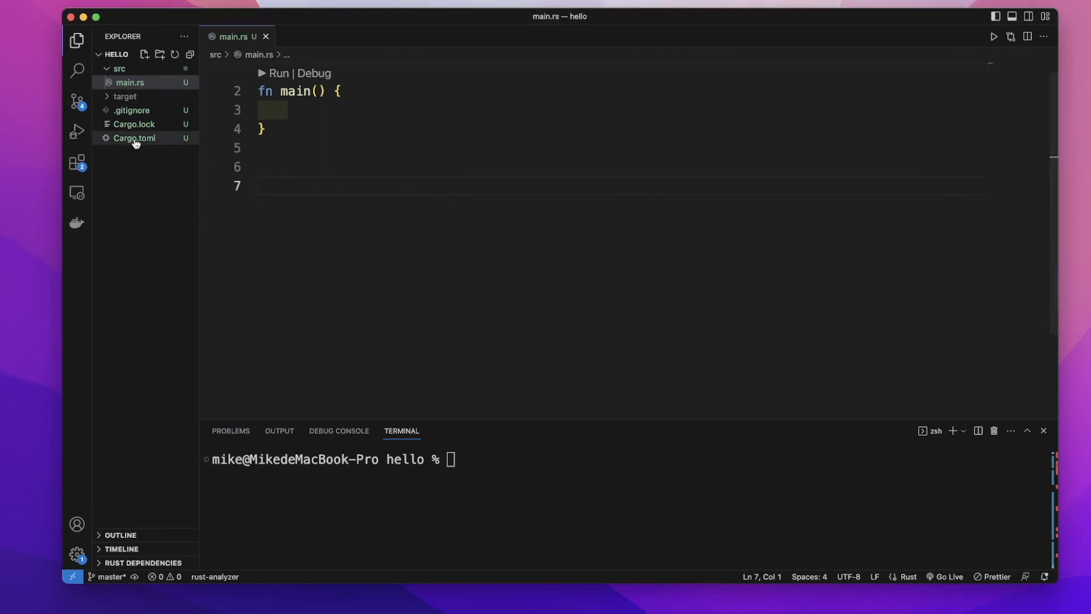
- Declare futures = "0.3" under [dependencies] in Cargo.toml, then return to main.rs
{"action": "left_click", "coordinate": [134, 137]}
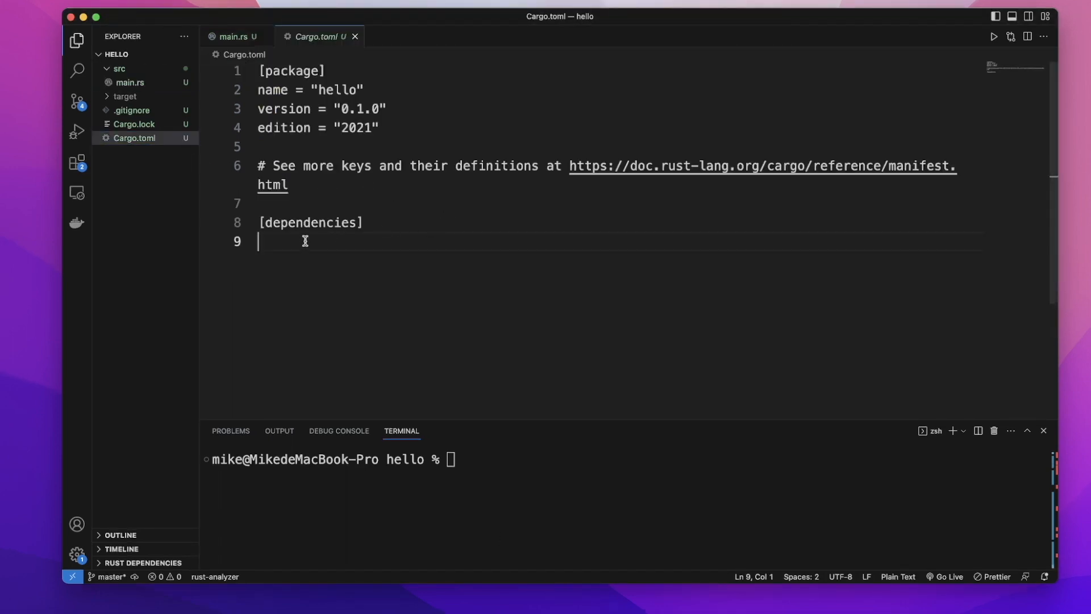
{"action": "type", "text": "futr"}
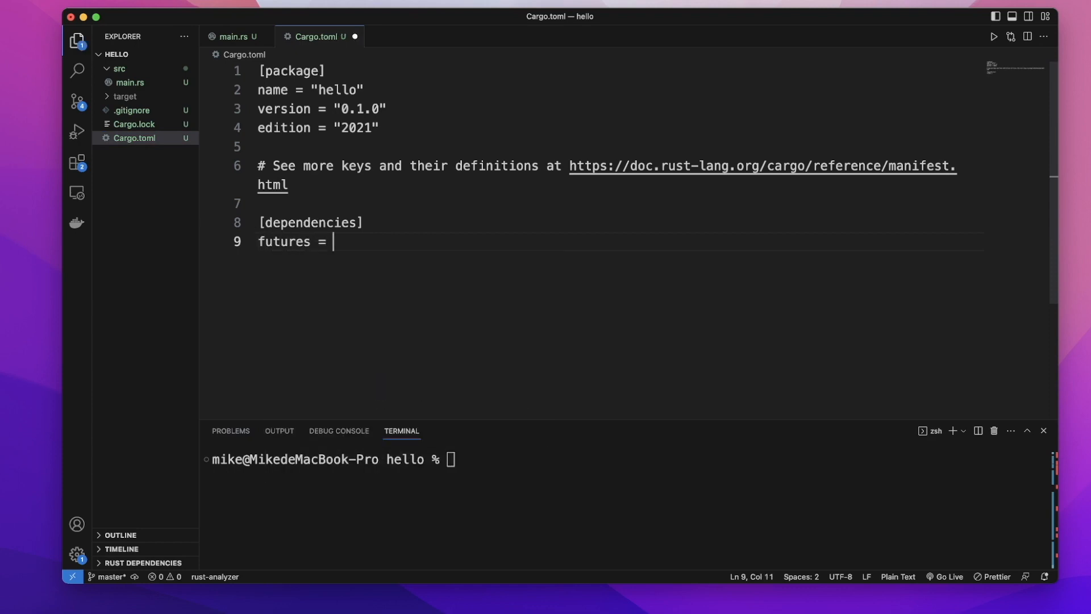
{"action": "type", "text": "\"0.1"}
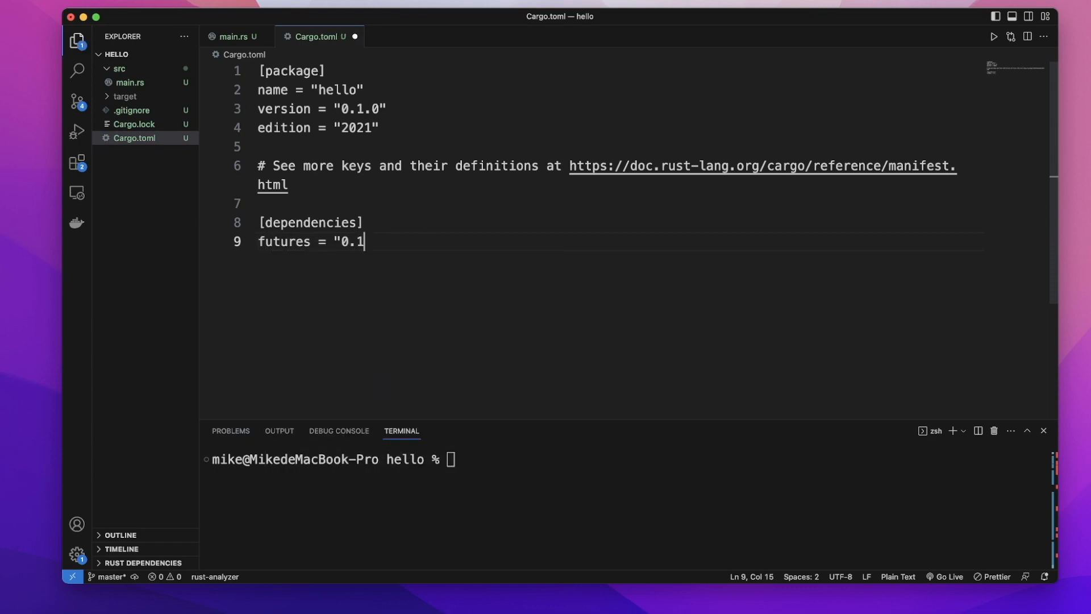
{"action": "type", "text": "3\""}
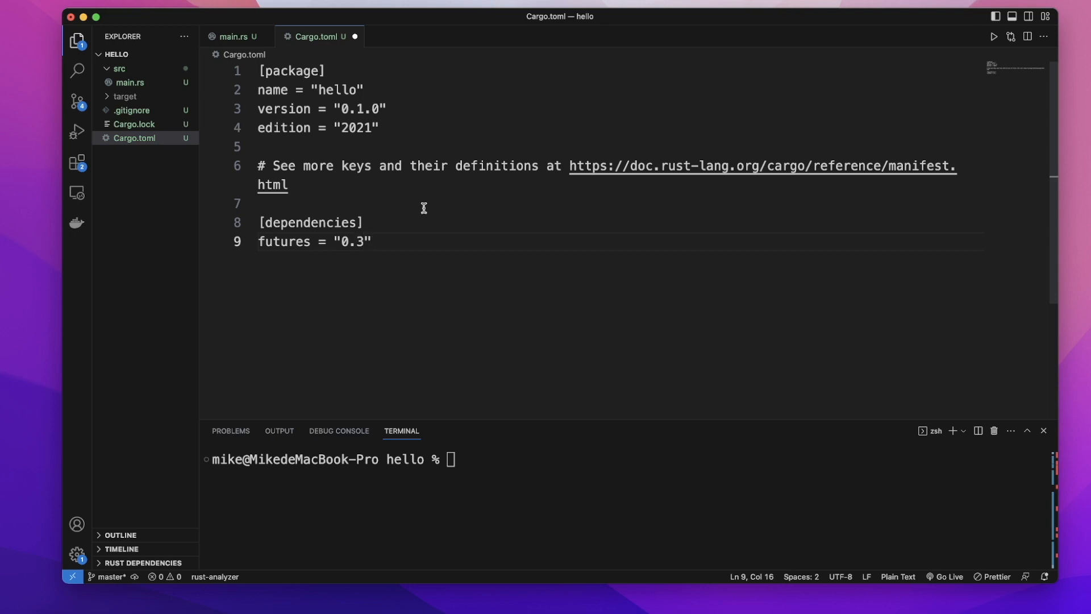
{"action": "left_click", "coordinate": [235, 36]}
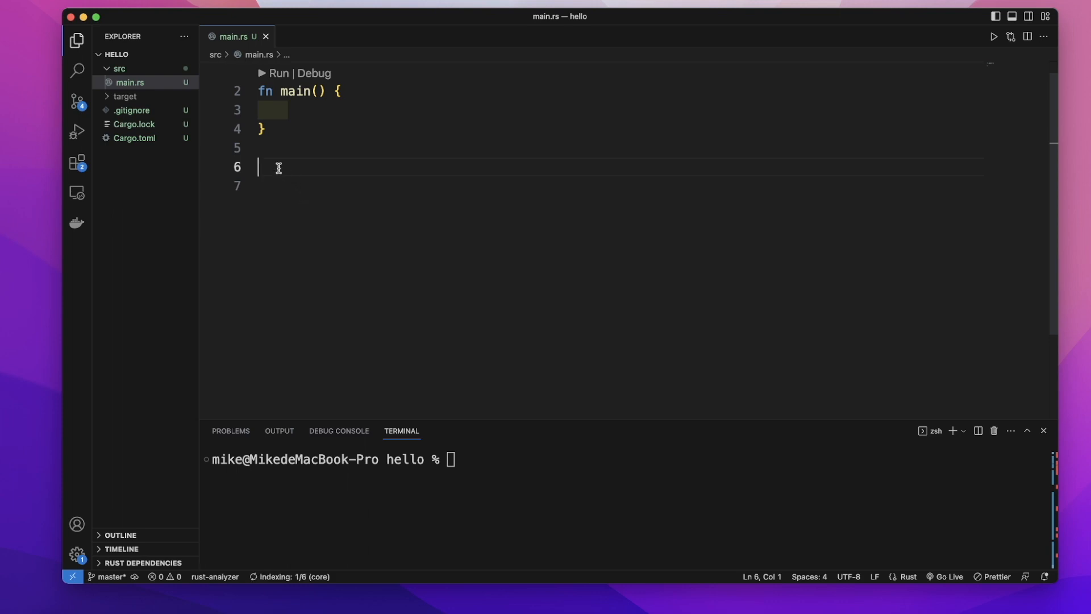
- Define async fn hello() that prints "hello" below main, then place the cursor in main's body
{"action": "type", "text": "async"}
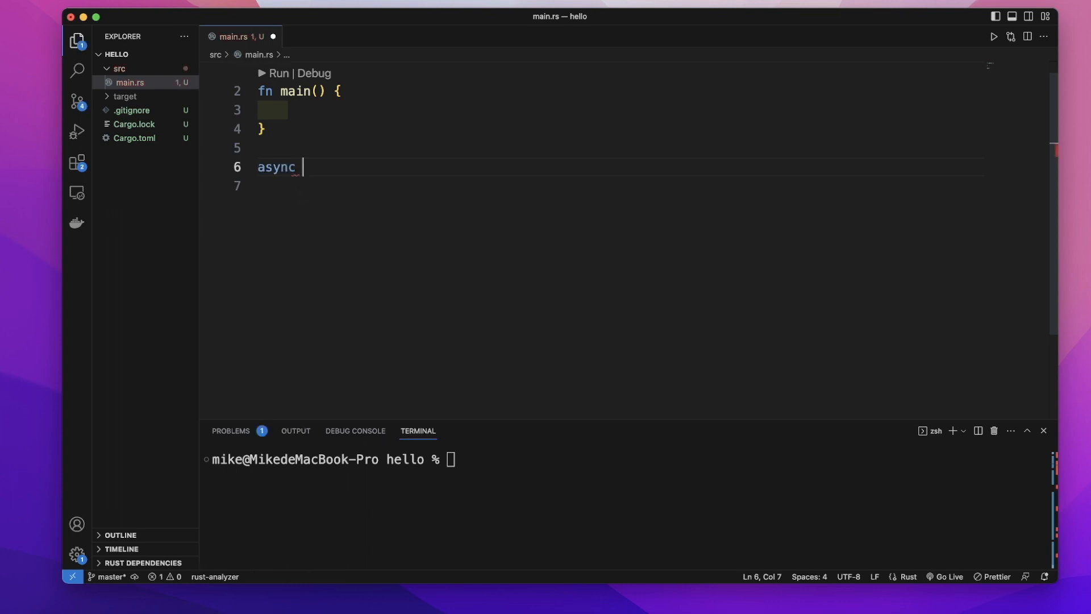
{"action": "type", "text": "fn hel"}
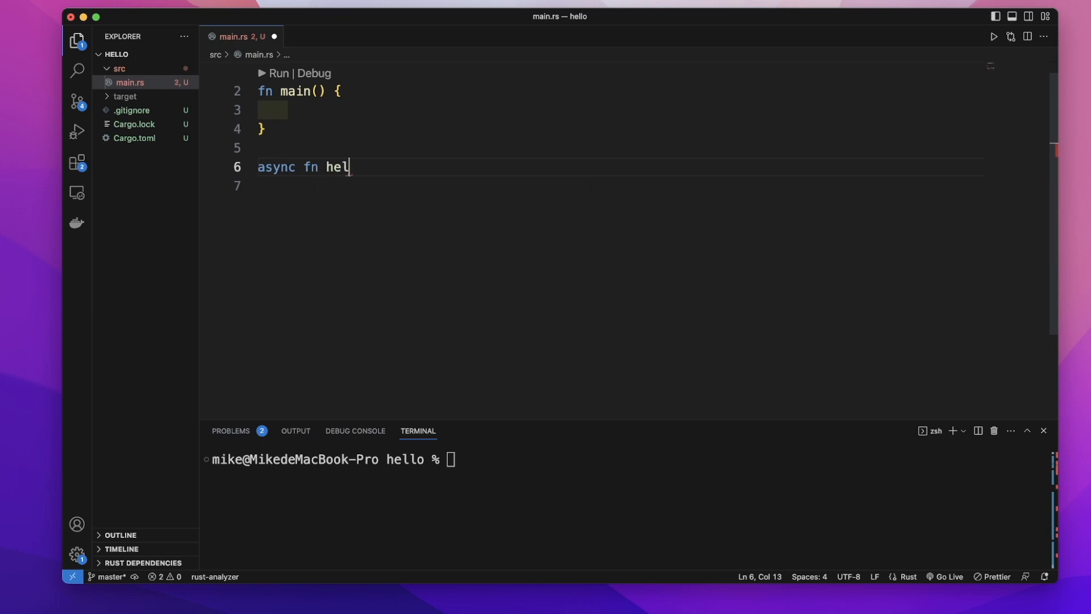
{"action": "type", "text": "l"}
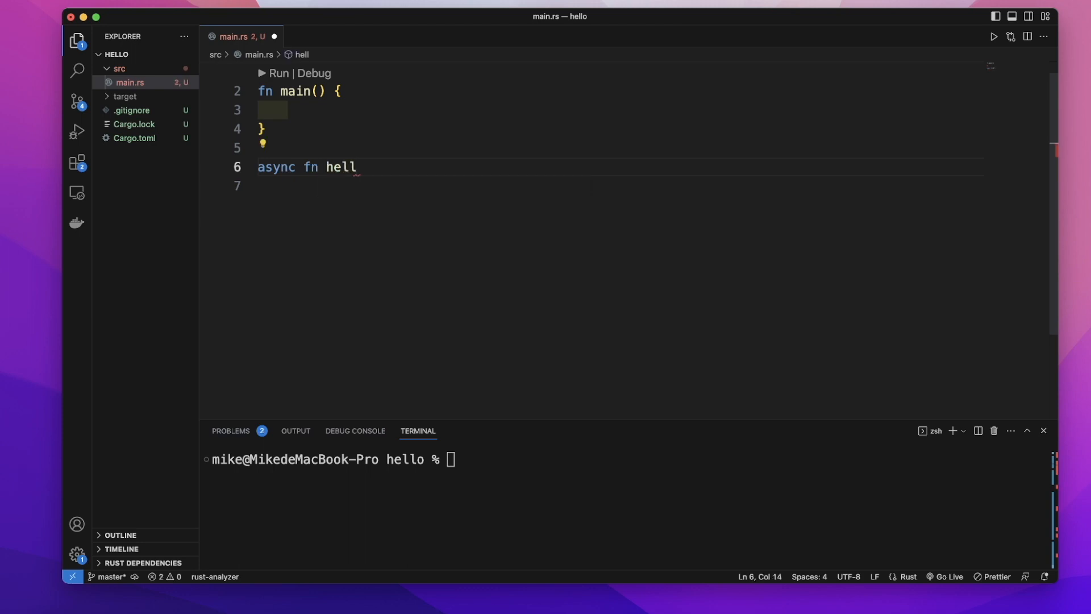
{"action": "type", "text": "o() {"}
{"action": "left_click", "coordinate": [620, 185]}
{"action": "type", "text": "println!(\"hello\")"}
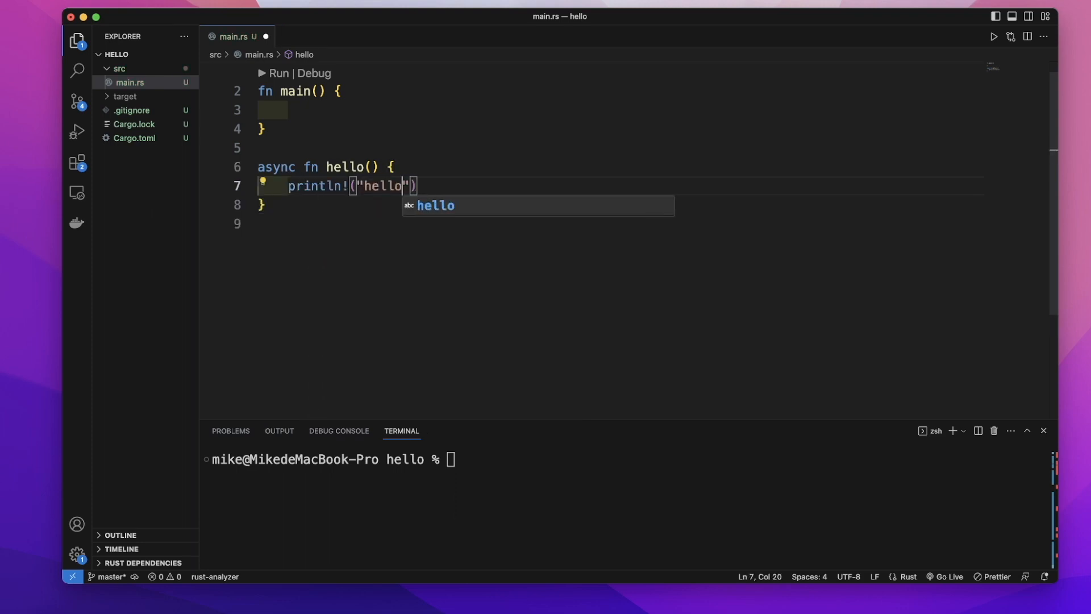
{"action": "left_click", "coordinate": [289, 111]}
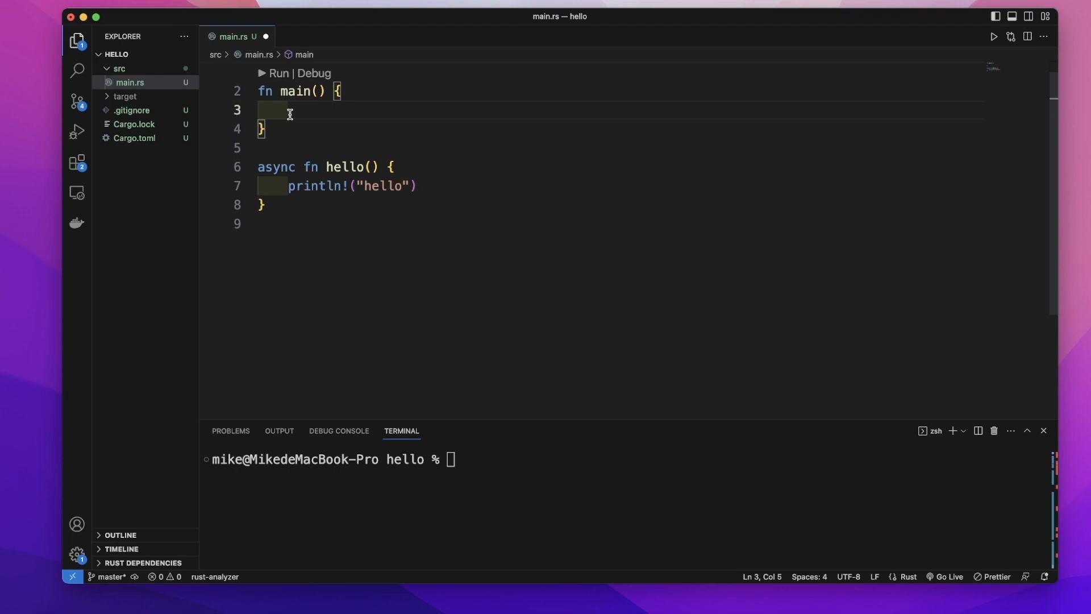
- Call hello(); inside main and run cargo run, getting the unawaited-future warning
{"action": "type", "text": "hello()"}
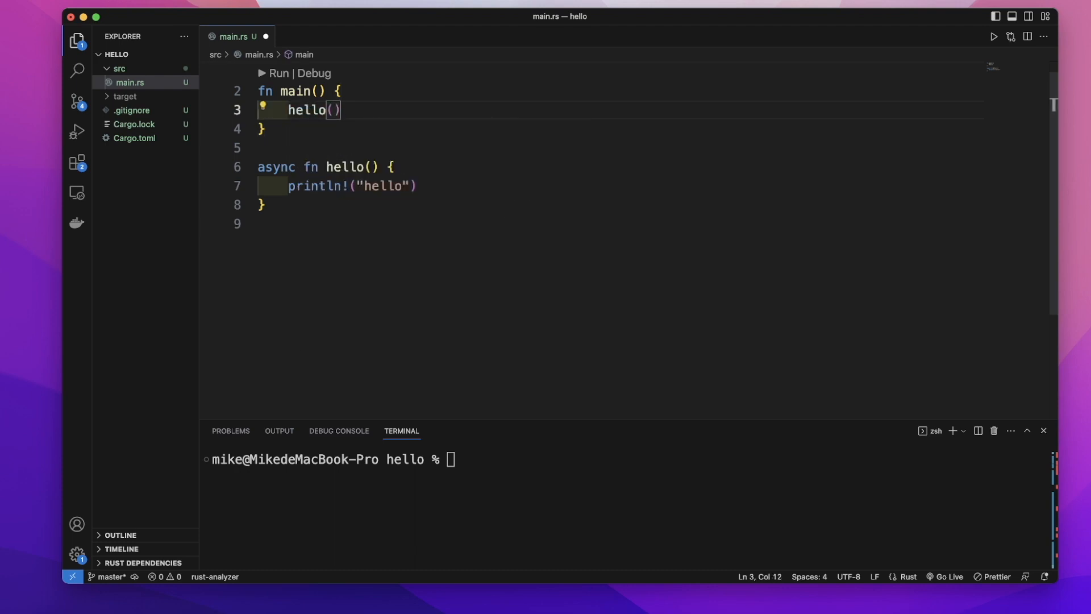
{"action": "type", "text": "carg"}
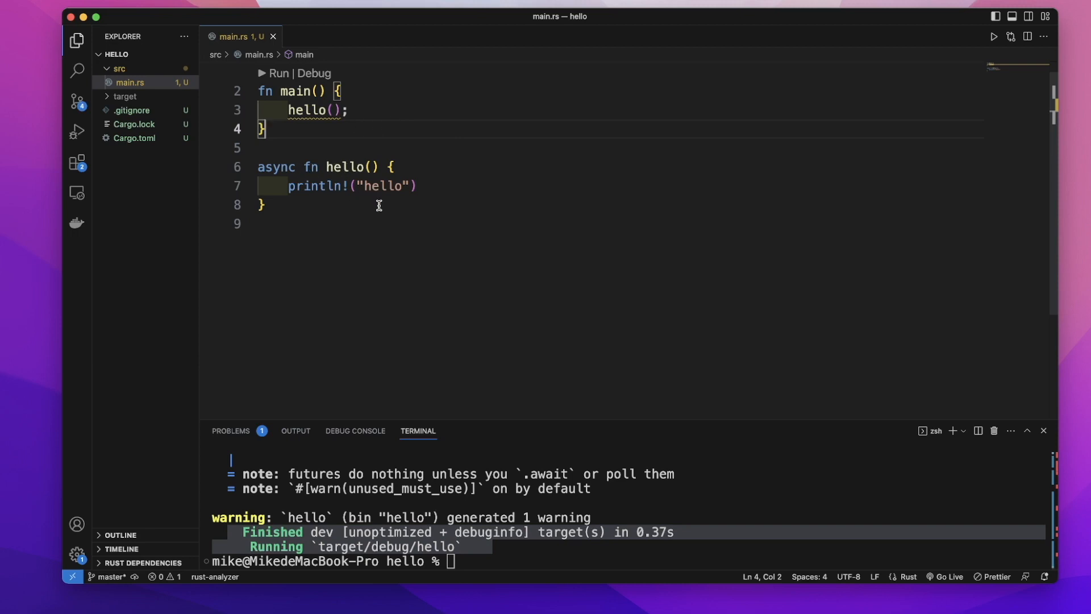
{"action": "mouse_move", "coordinate": [367, 127]}
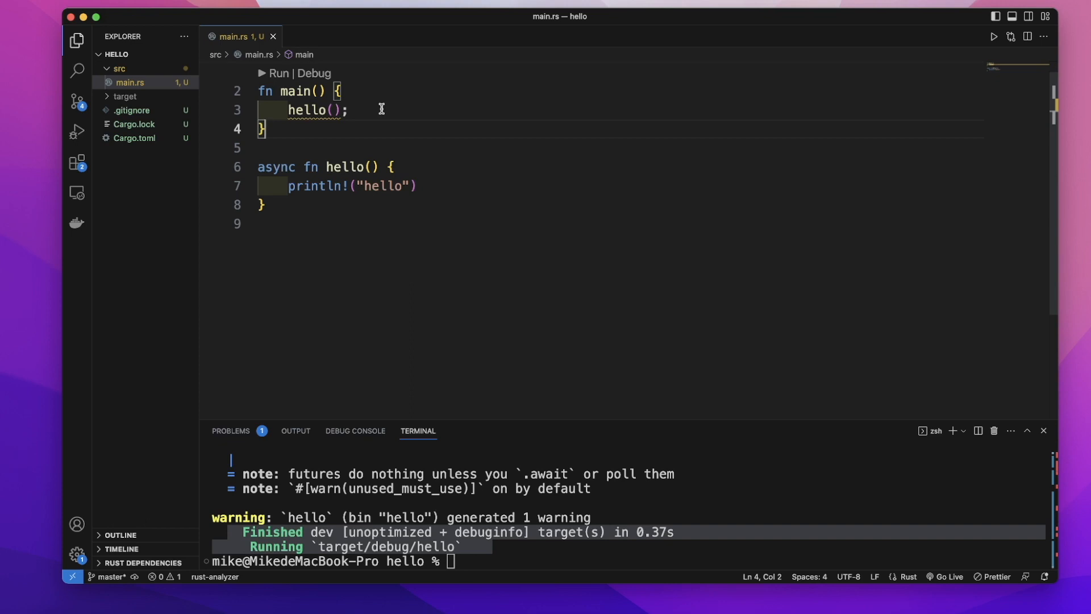
{"action": "left_click_drag", "start_coordinate": [331, 109], "coordinate": [348, 110]}
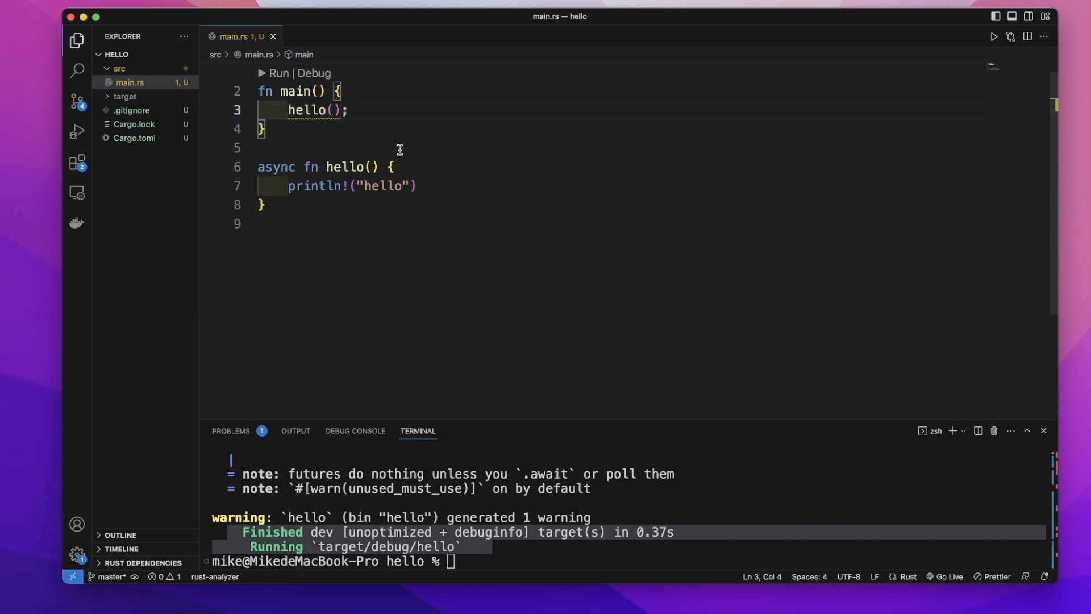
- Store hello() in let f and pass it to block_on, imported from futures::executor
{"action": "type", "text": "let f ="}
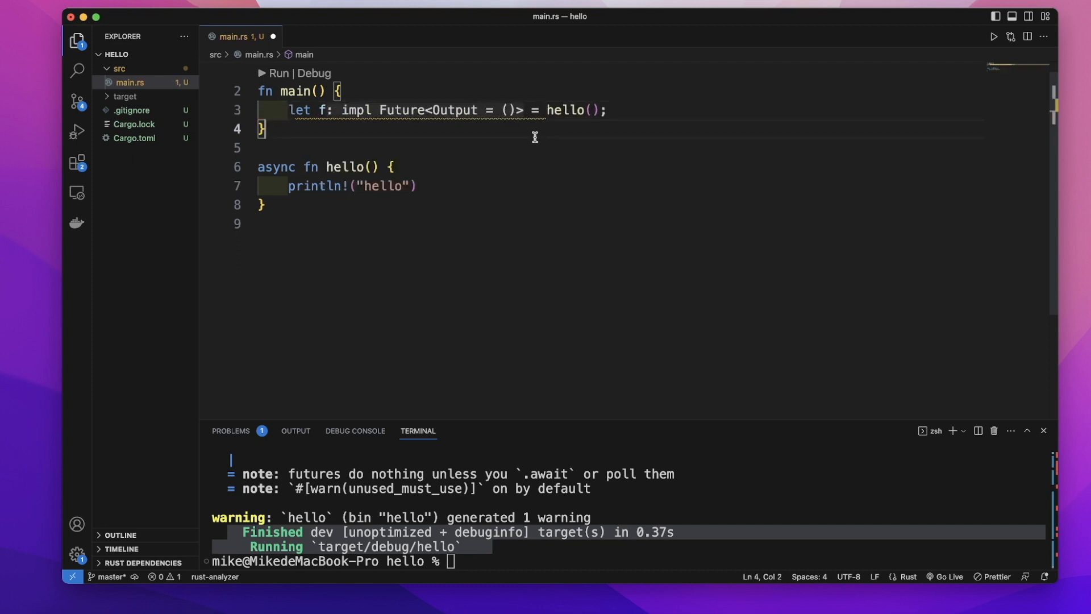
{"action": "key", "text": "enter"}
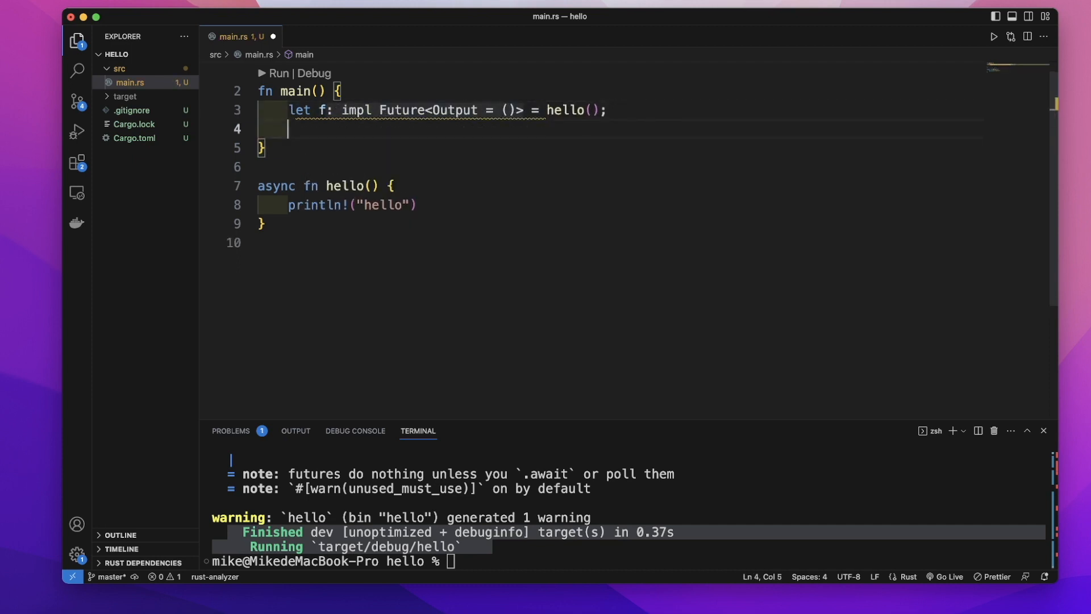
{"action": "type", "text": "blo"}
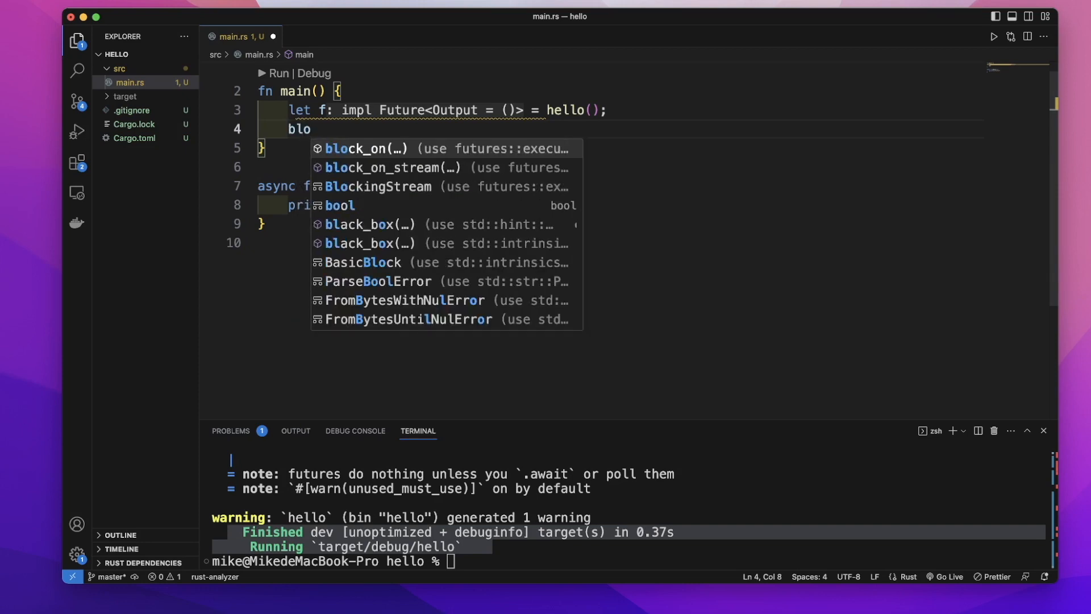
{"action": "left_click", "coordinate": [365, 148]}
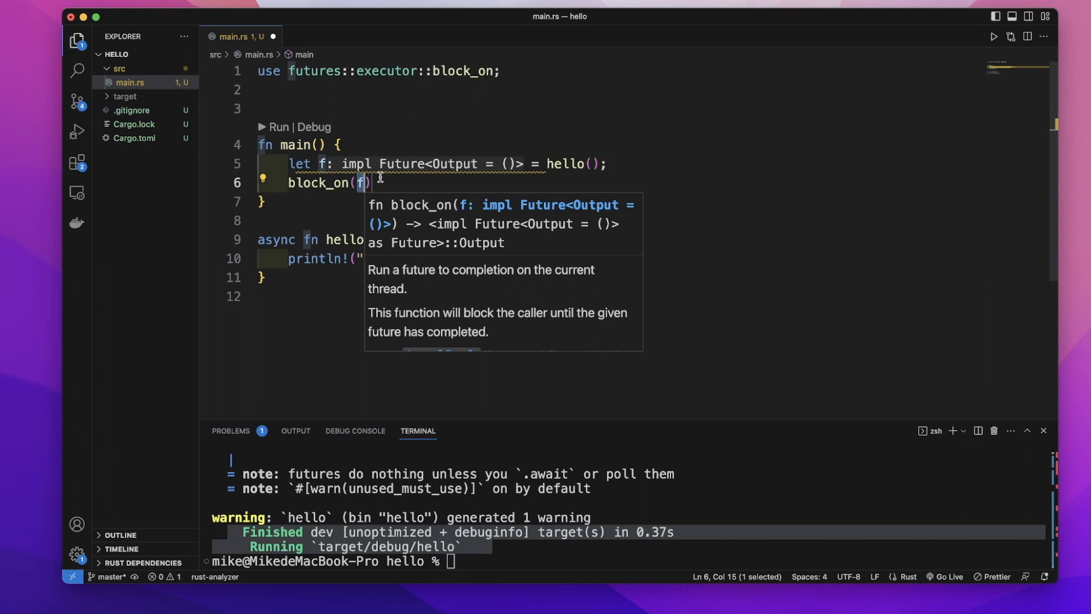
{"action": "mouse_move", "coordinate": [329, 165]}
{"action": "type", "text": ";"}
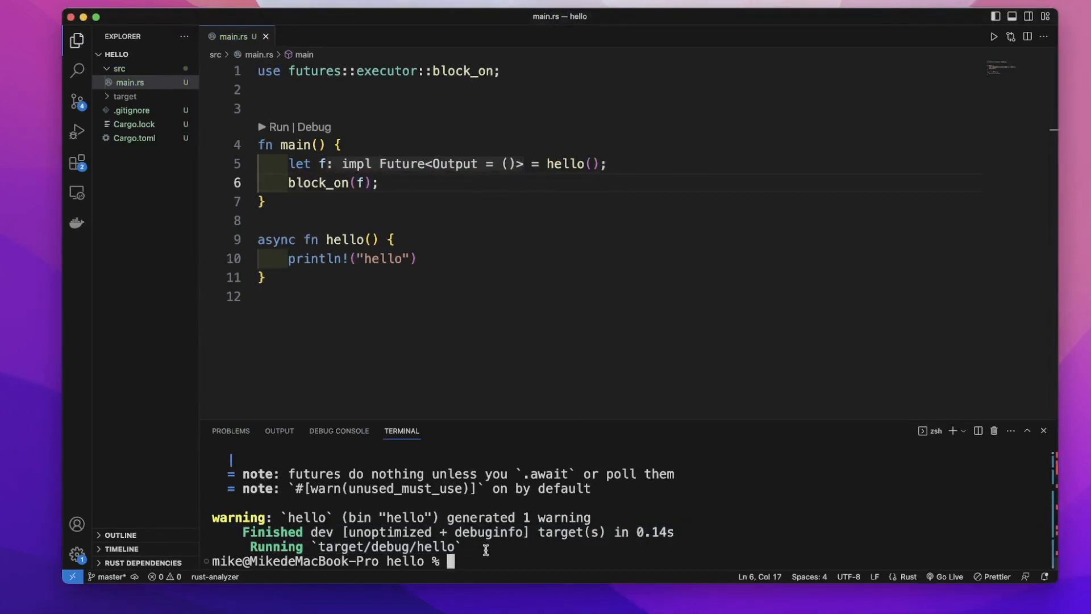
- Run cargo run again and highlight the printed hello in the terminal output
{"action": "type", "text": "cargo run"}
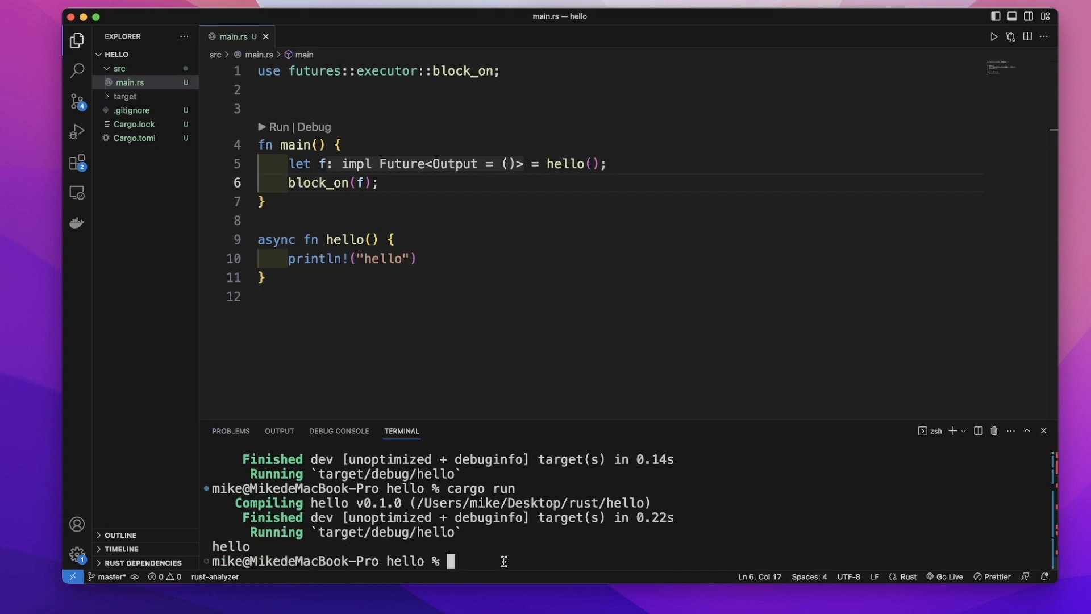
{"action": "double_click", "coordinate": [231, 546]}
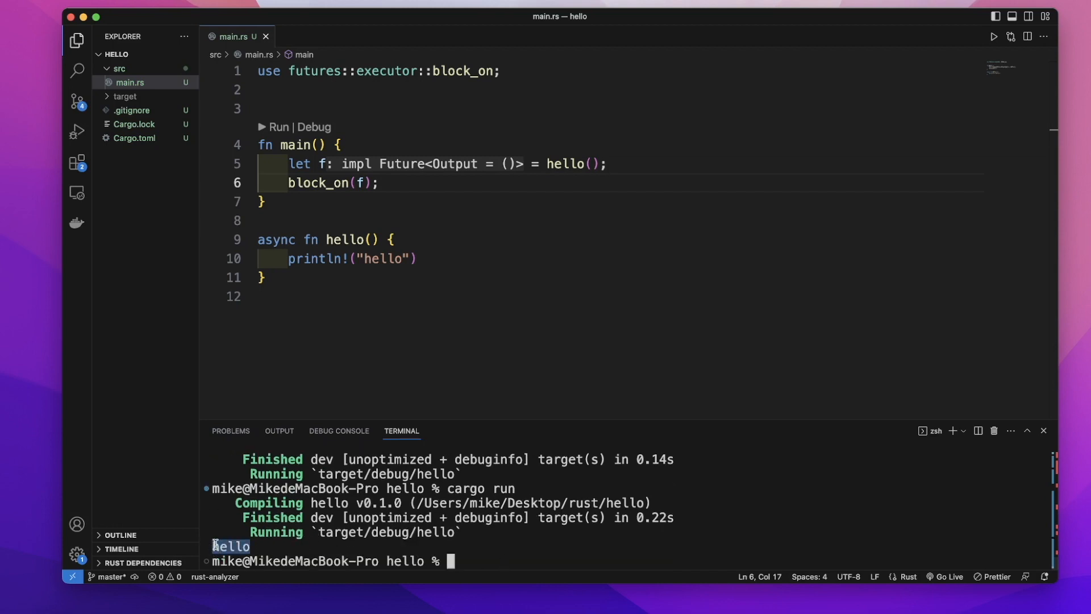